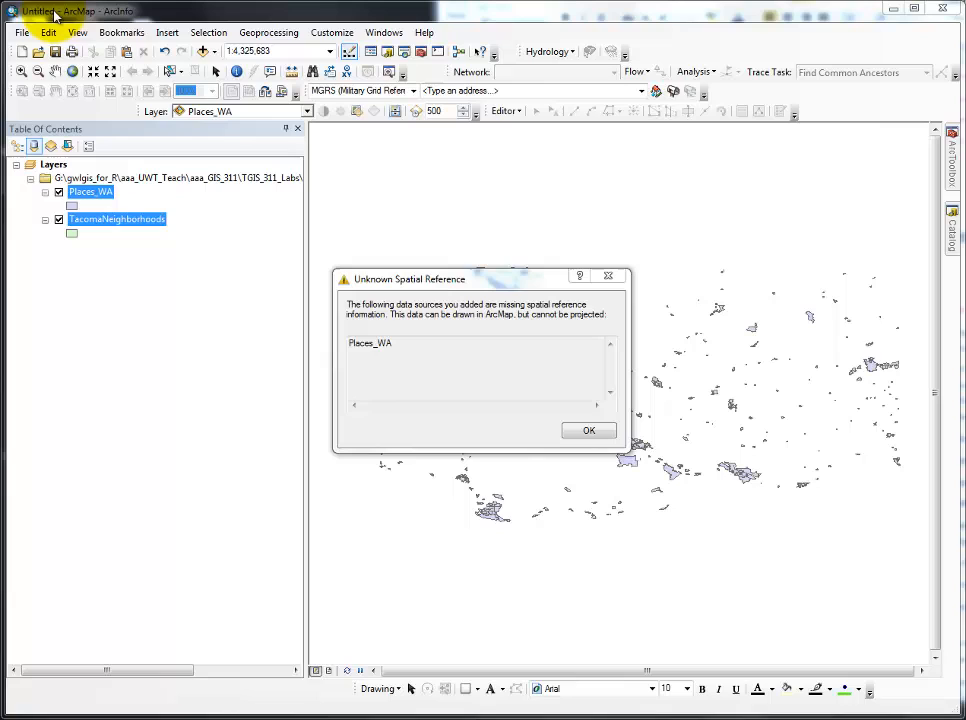
mouse_move(178, 178)
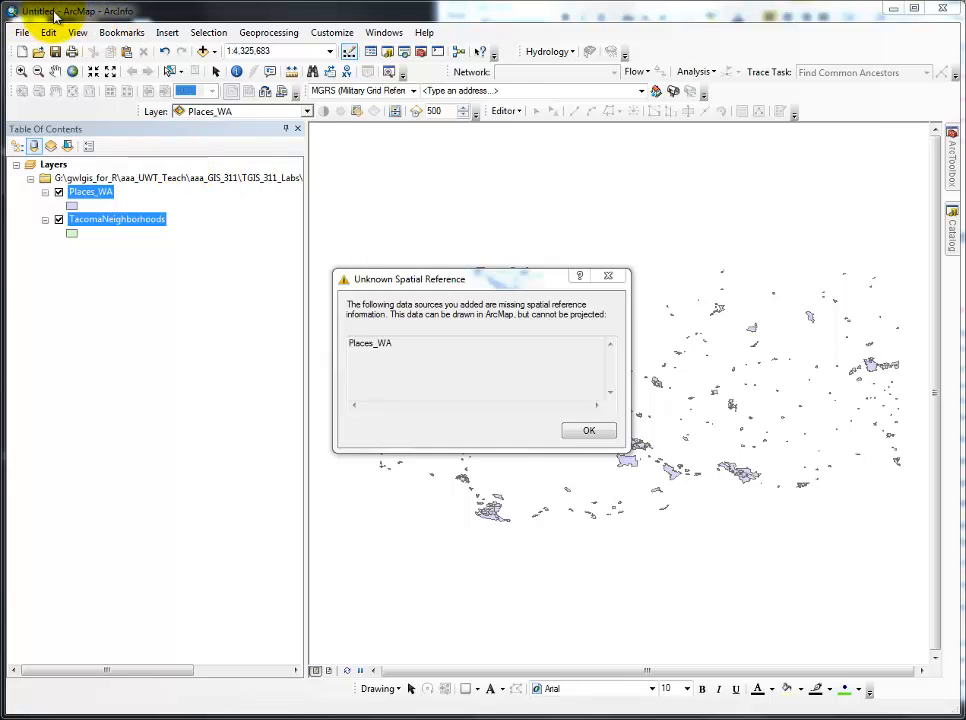
mouse_move(360, 288)
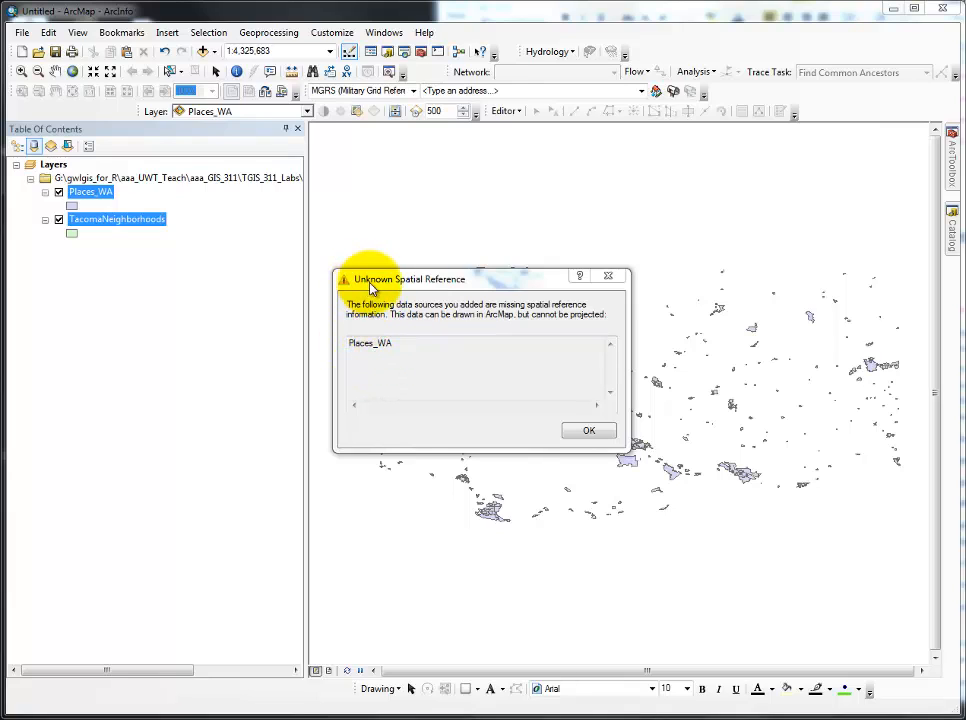
mouse_move(410, 290)
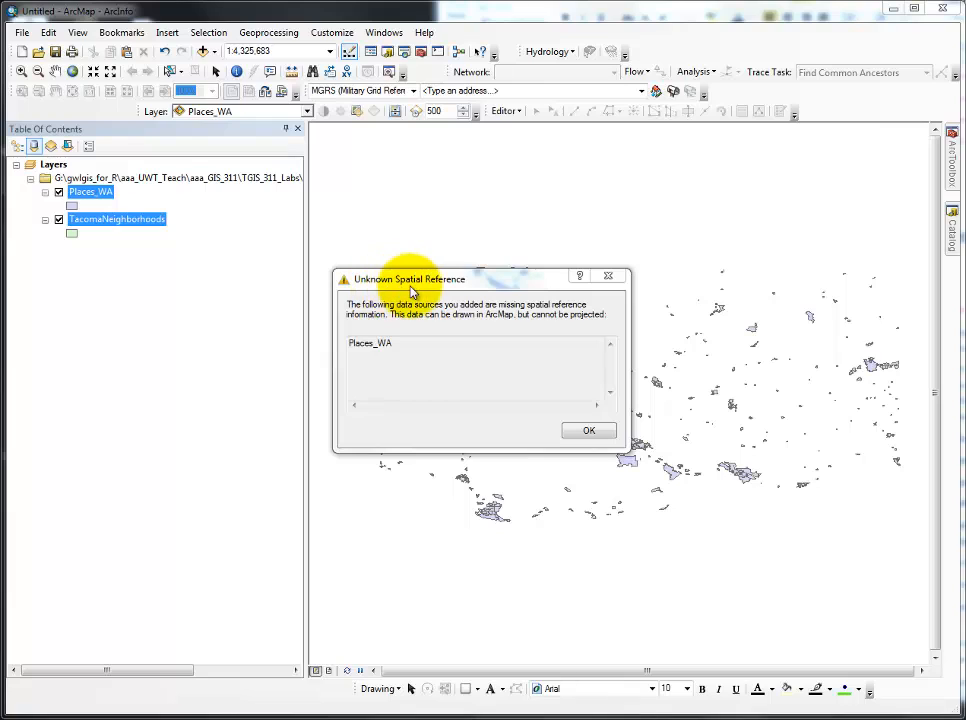
mouse_move(528, 408)
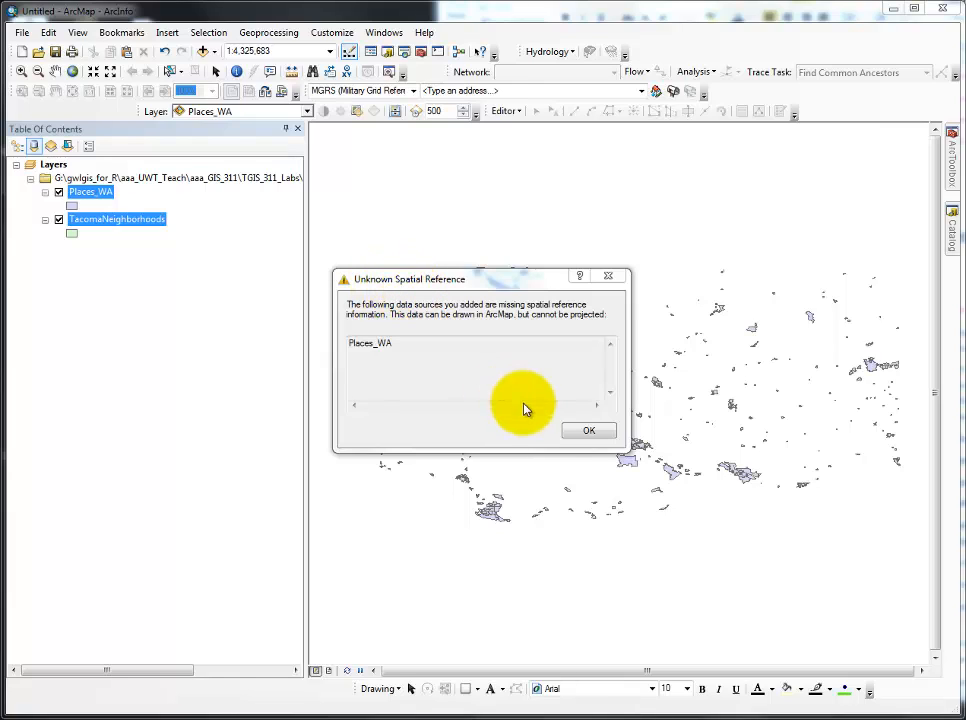
Dismiss the Unknown Spatial Reference warning for Places_WA so both layers draw.
click(588, 430)
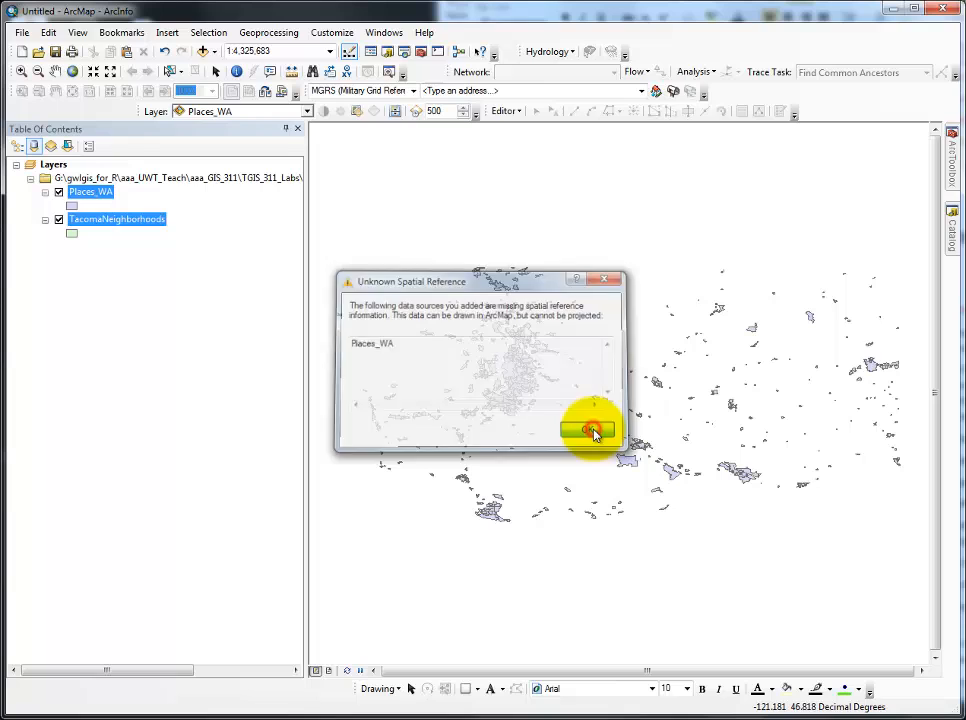
click(590, 428)
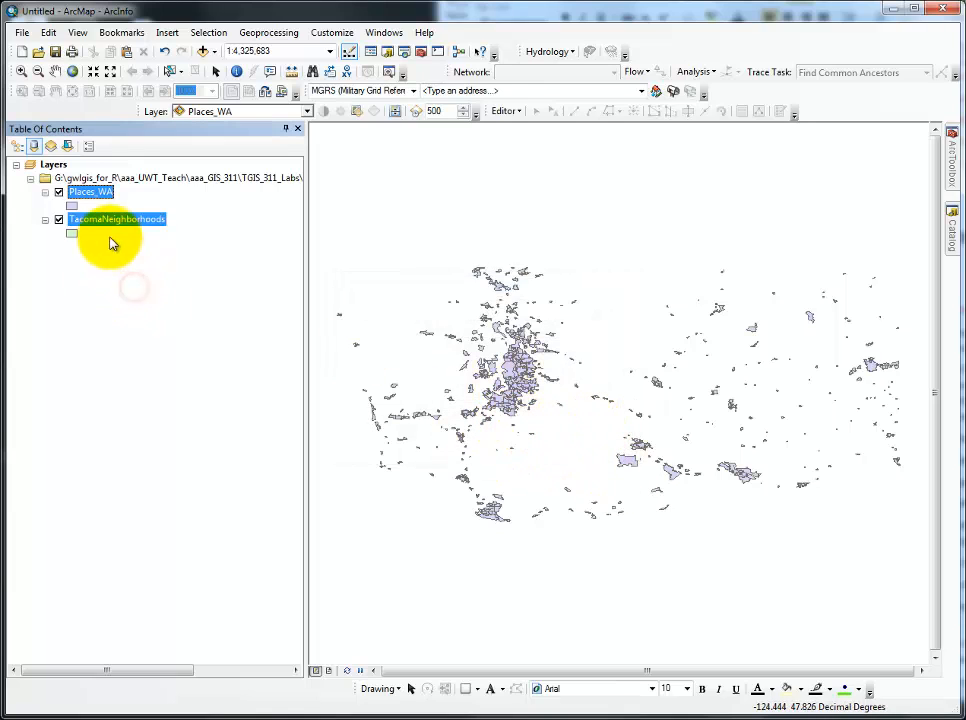
right_click(92, 192)
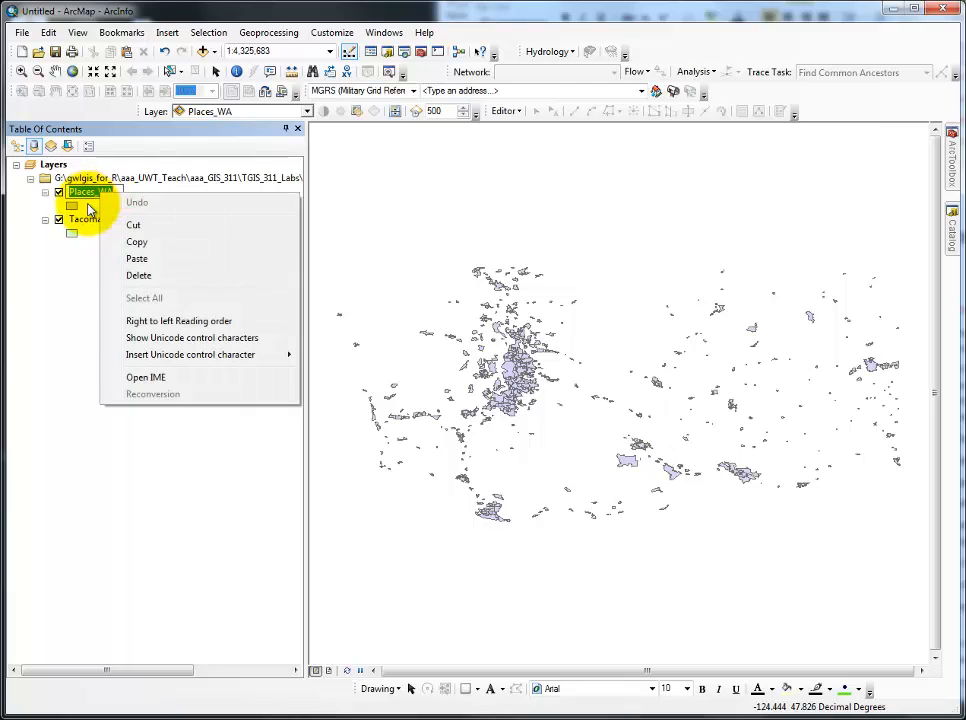
right_click(90, 192)
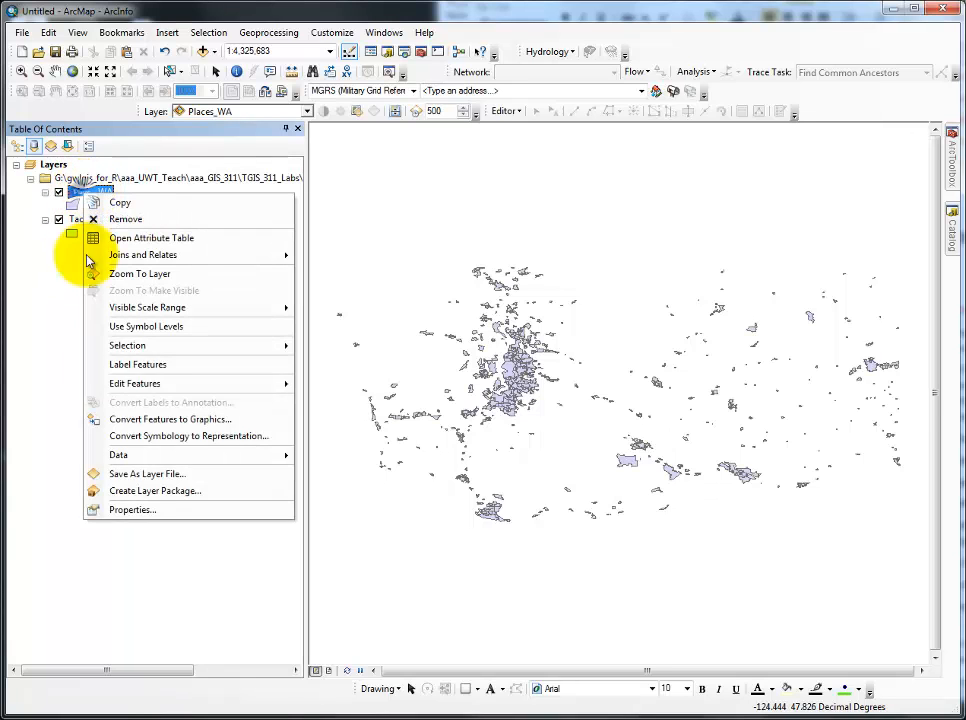
click(132, 510)
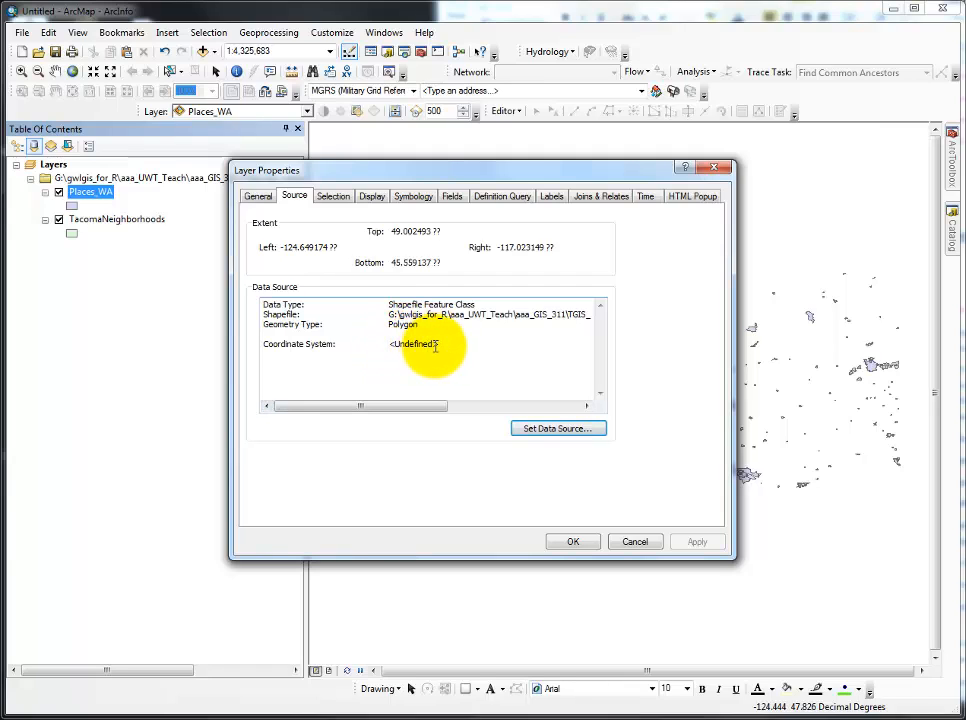
mouse_move(436, 346)
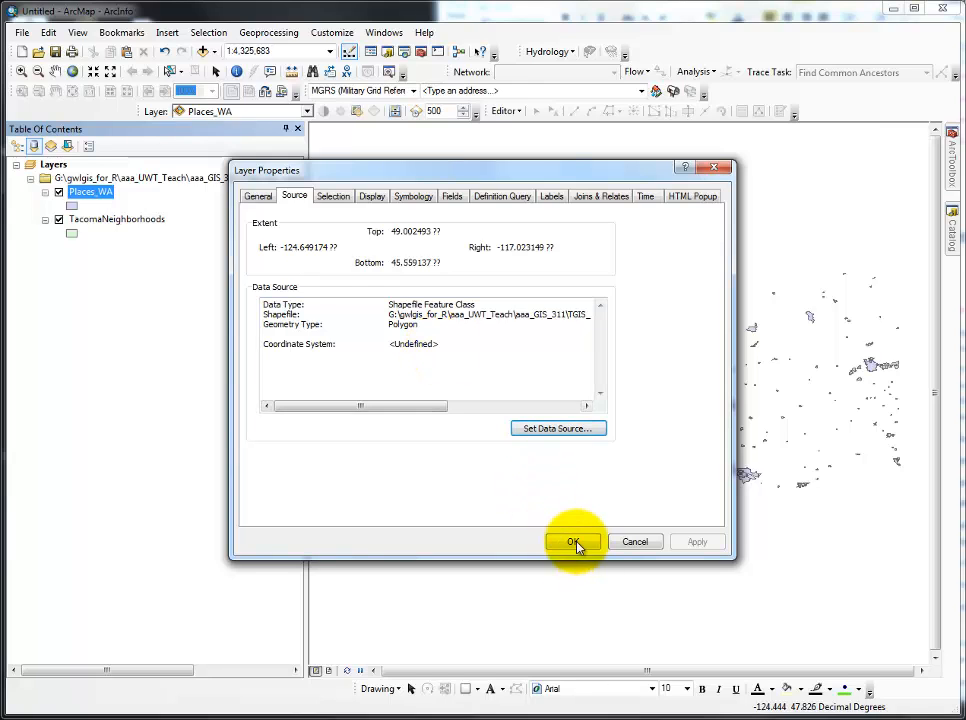
click(572, 540)
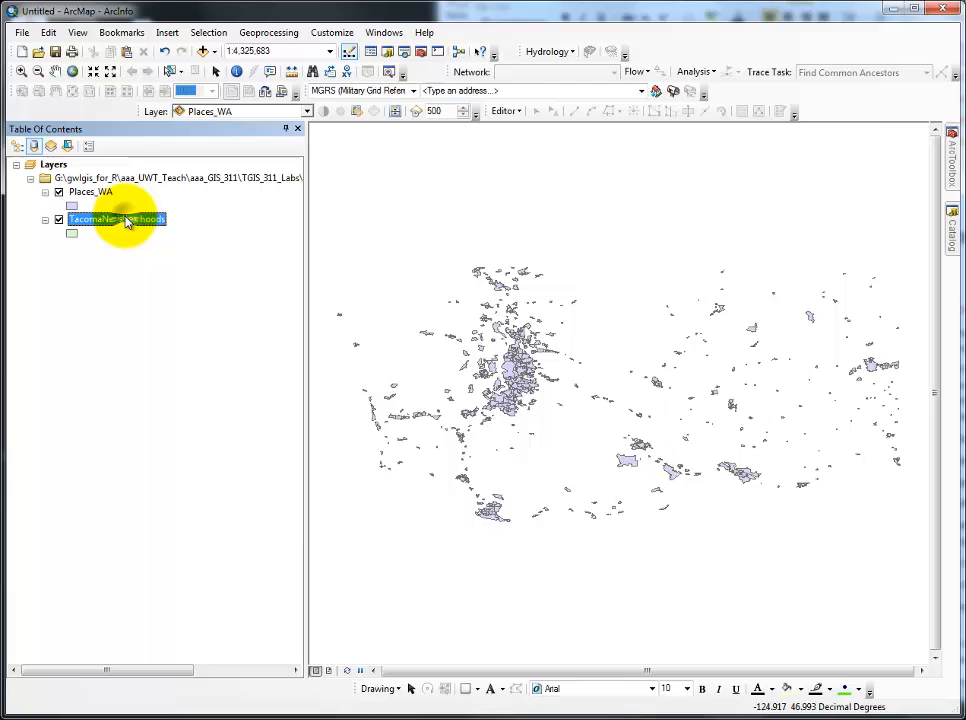
double_click(116, 218)
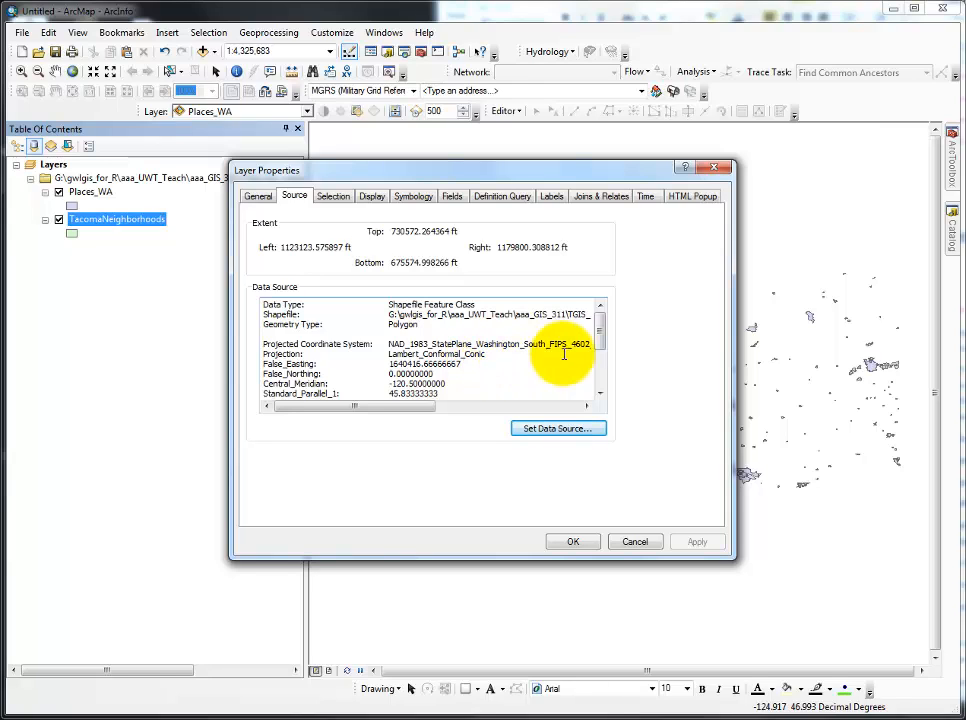
scroll(down, 3)
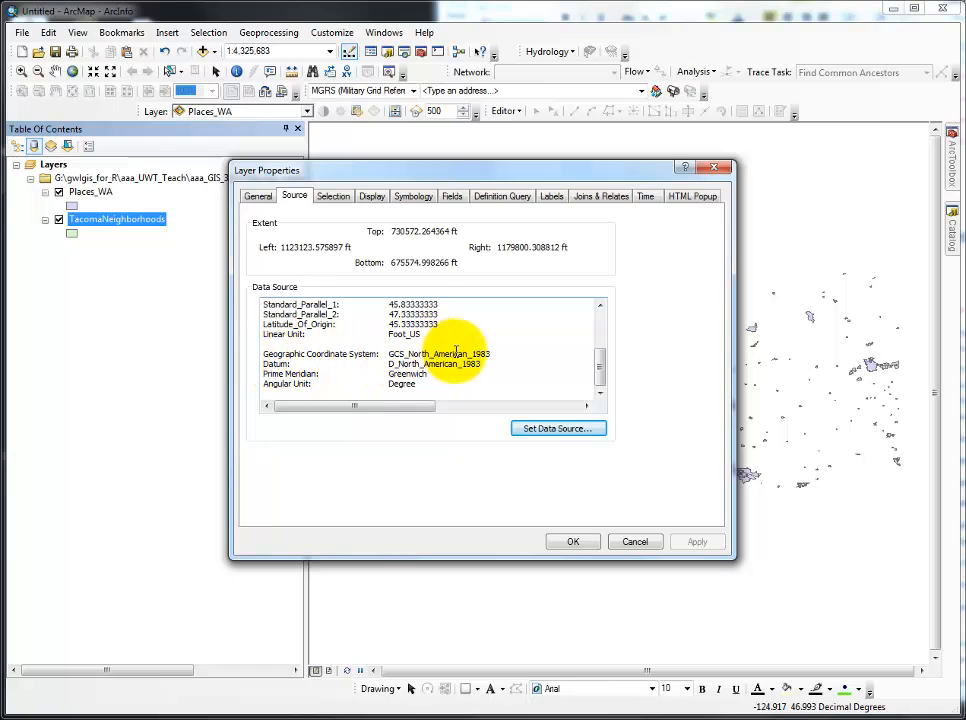
click(572, 540)
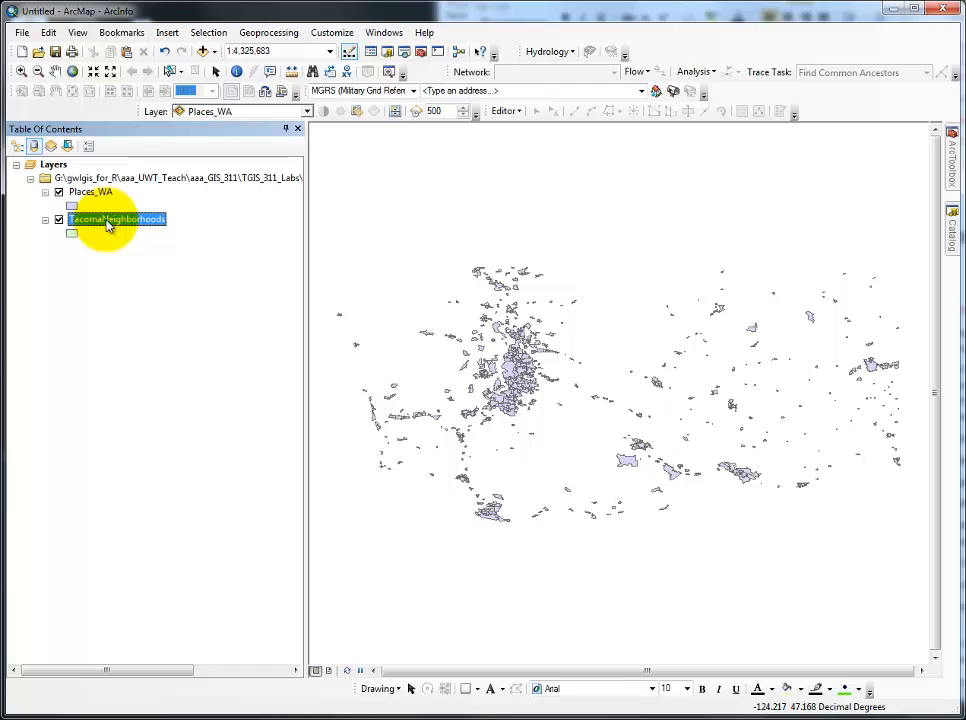
Show Places_WA's Layer Properties Source details listing an undefined coordinate system.
right_click(90, 192)
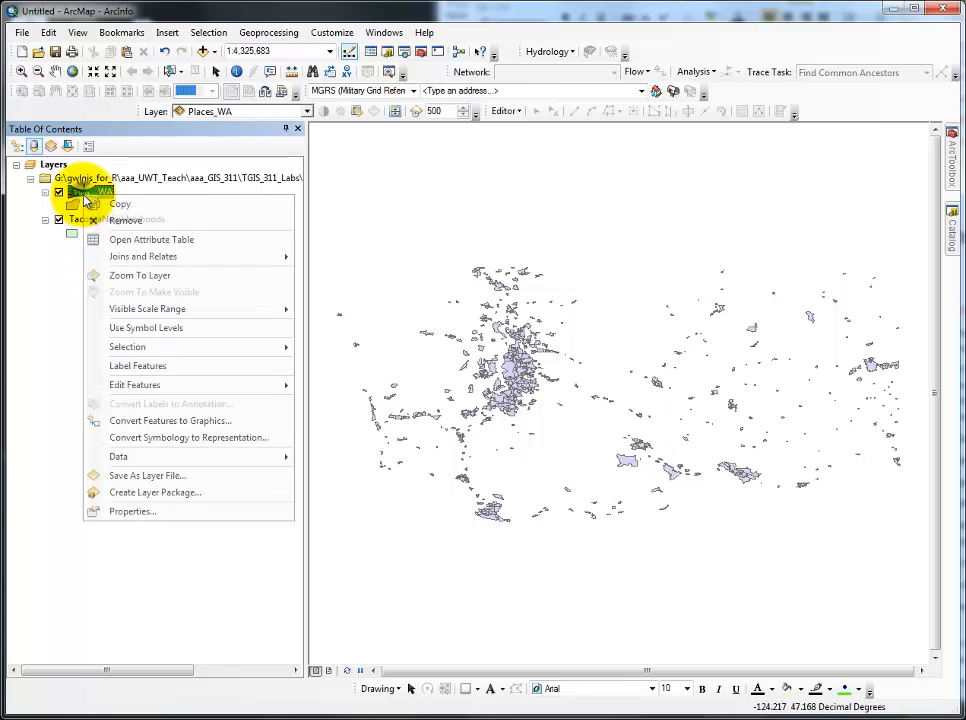
click(132, 512)
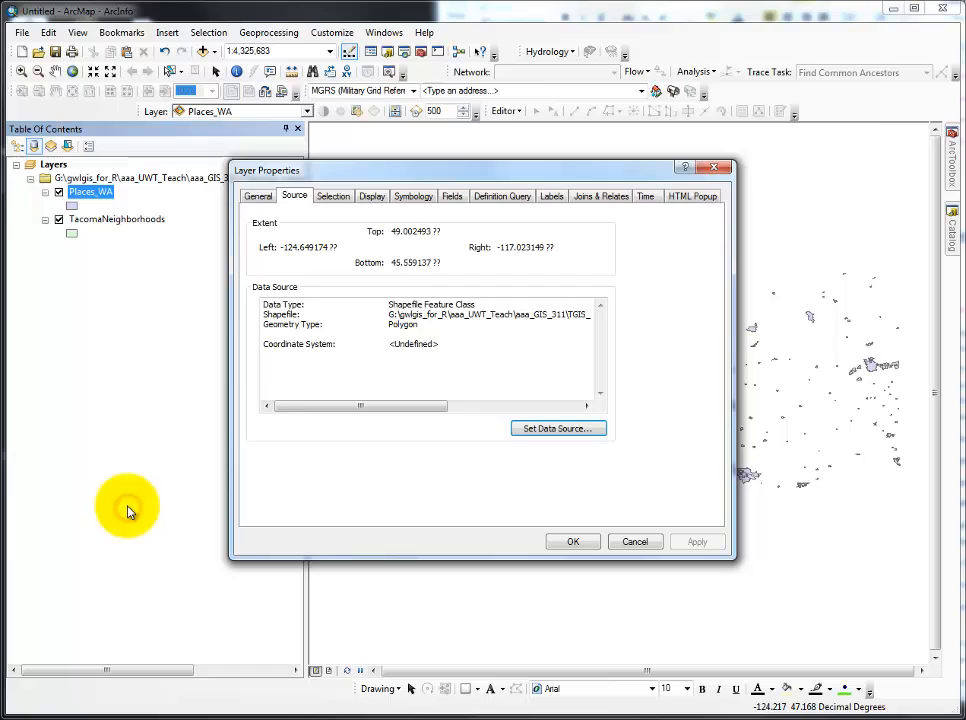